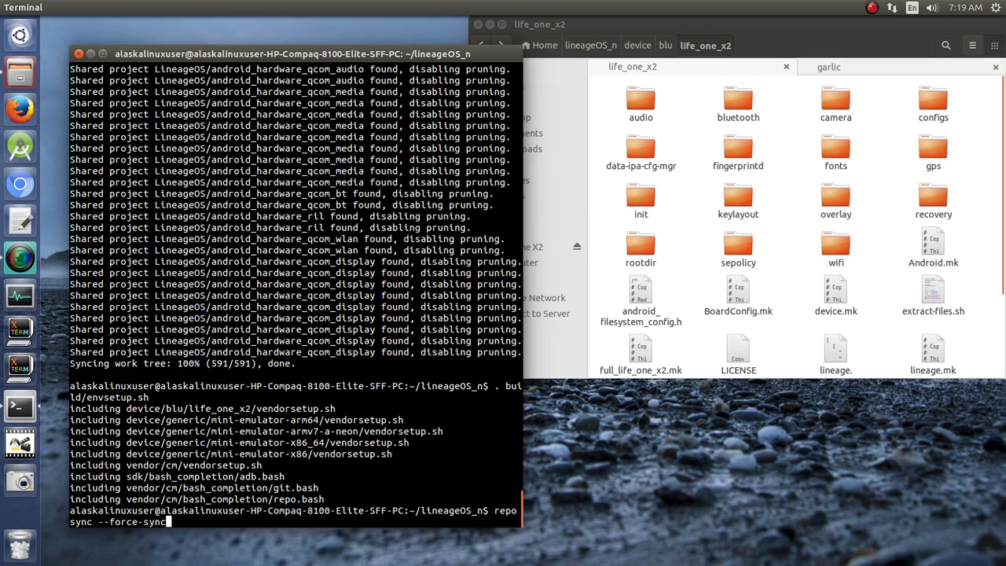
pyautogui.write('brunch lineage_garlic-eng')
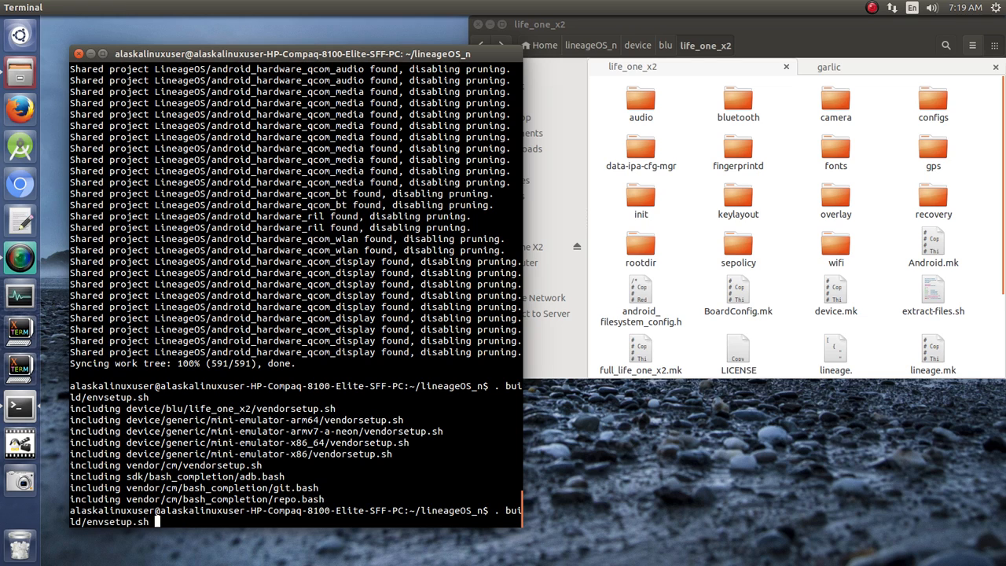
pyautogui.write('brunch lineage_life_one_x2-eng')
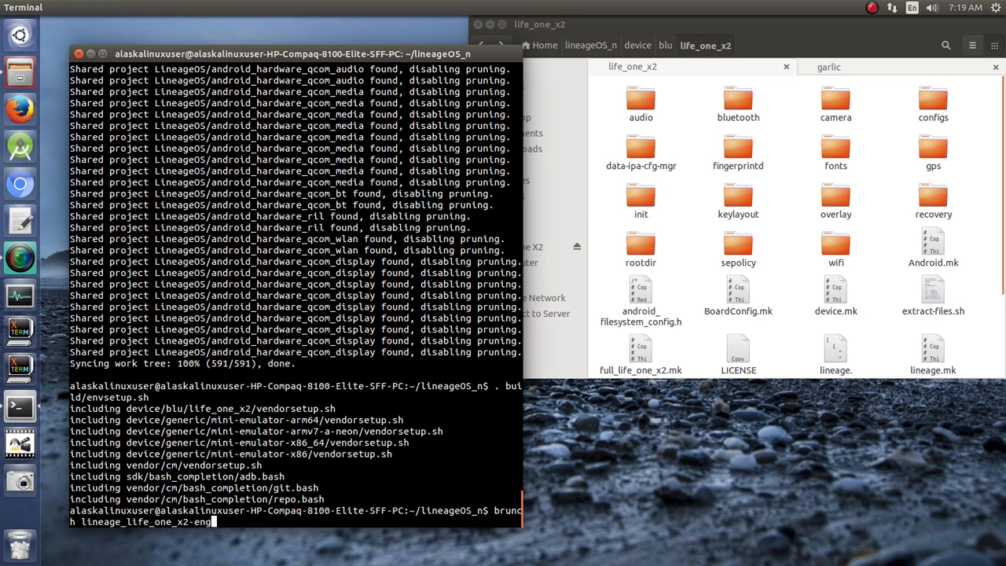